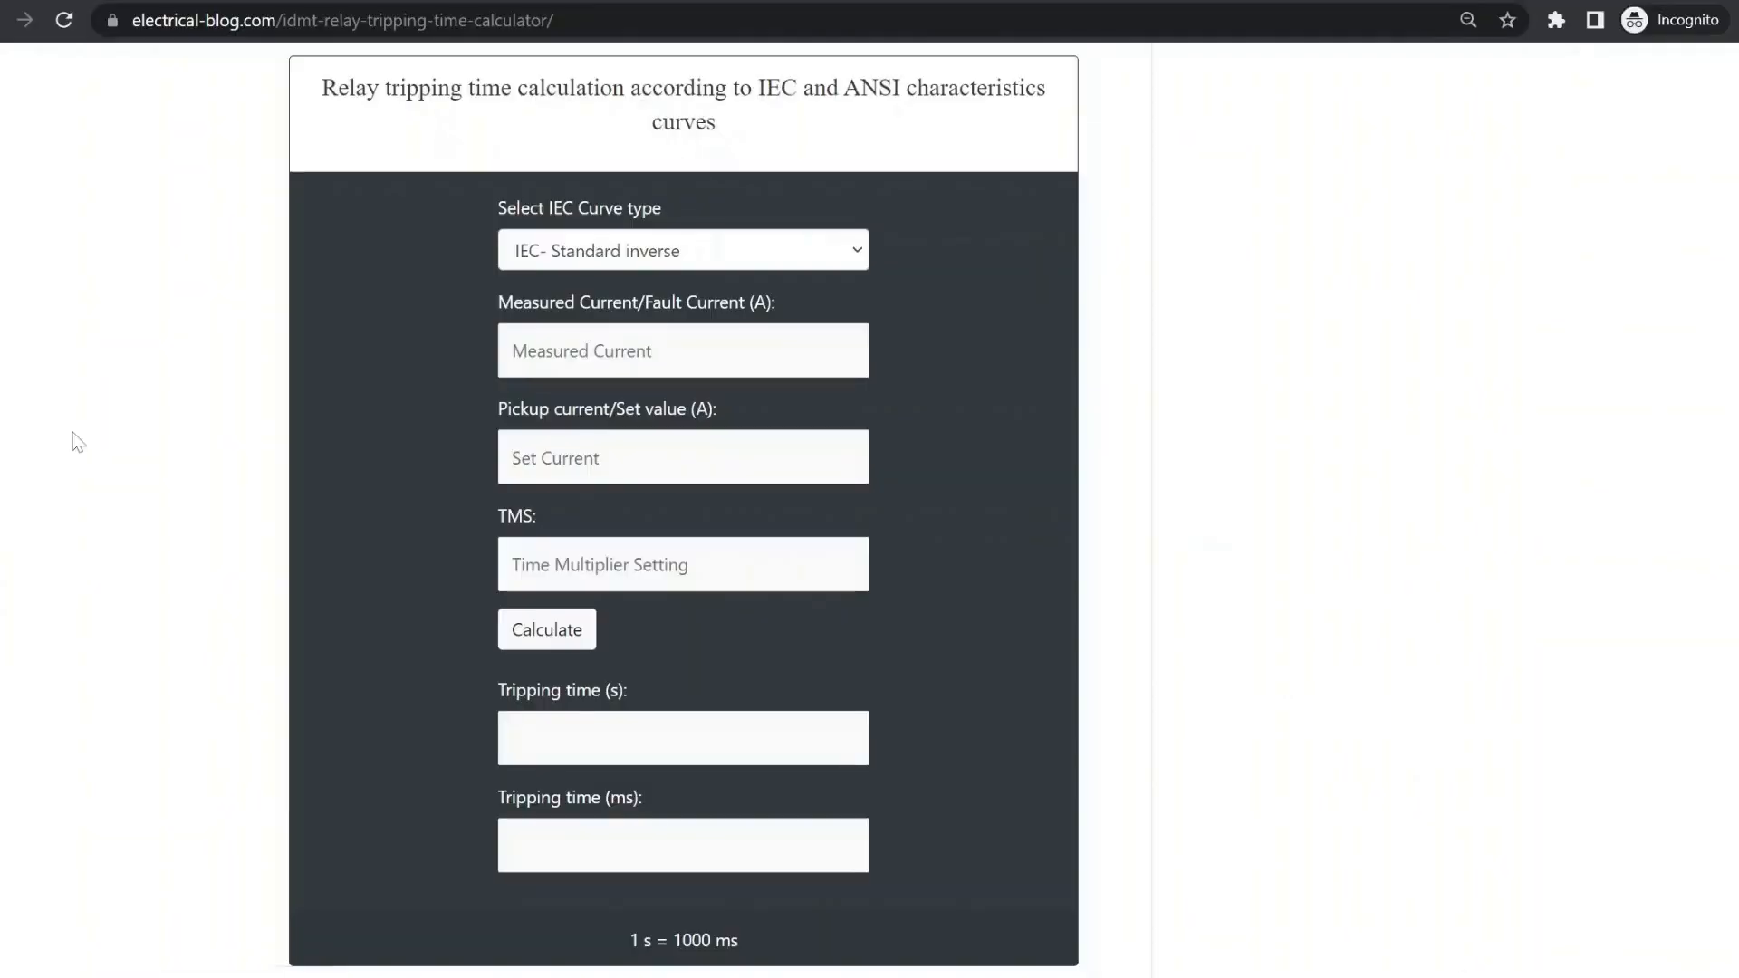
# Step: Select the ANSI Normal Inverse curve and enter 200 A fault and 100 A pickup current
pyautogui.click(683, 351)
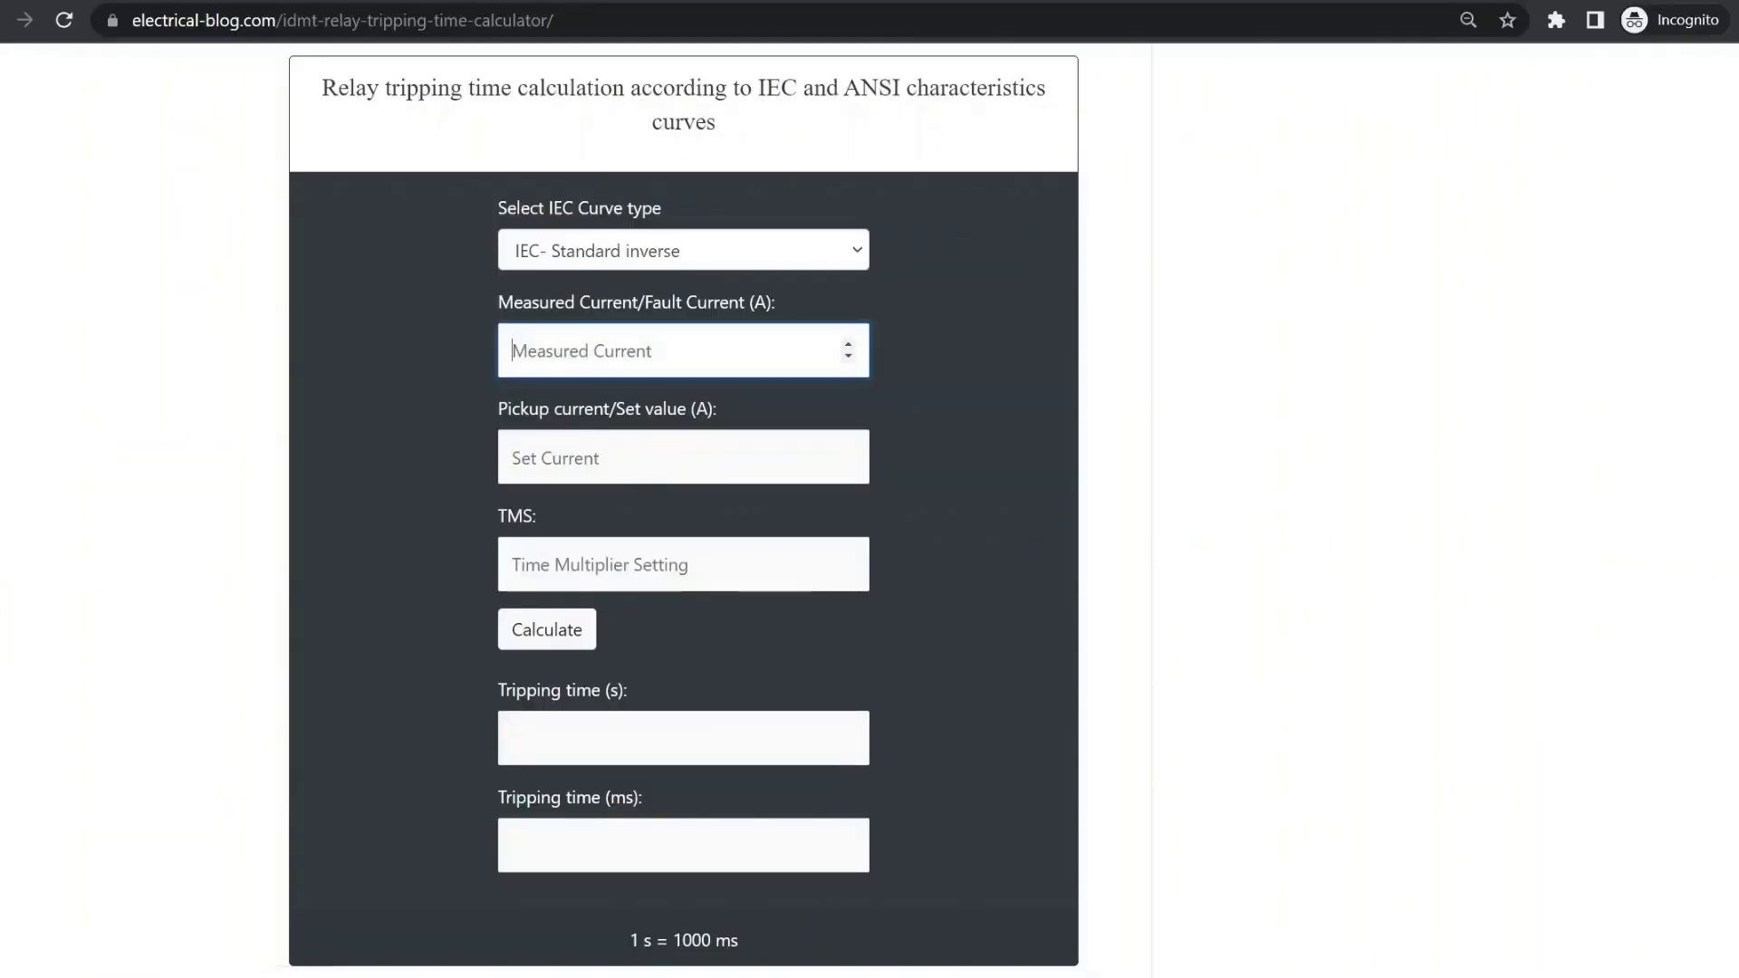
pyautogui.click(683, 250)
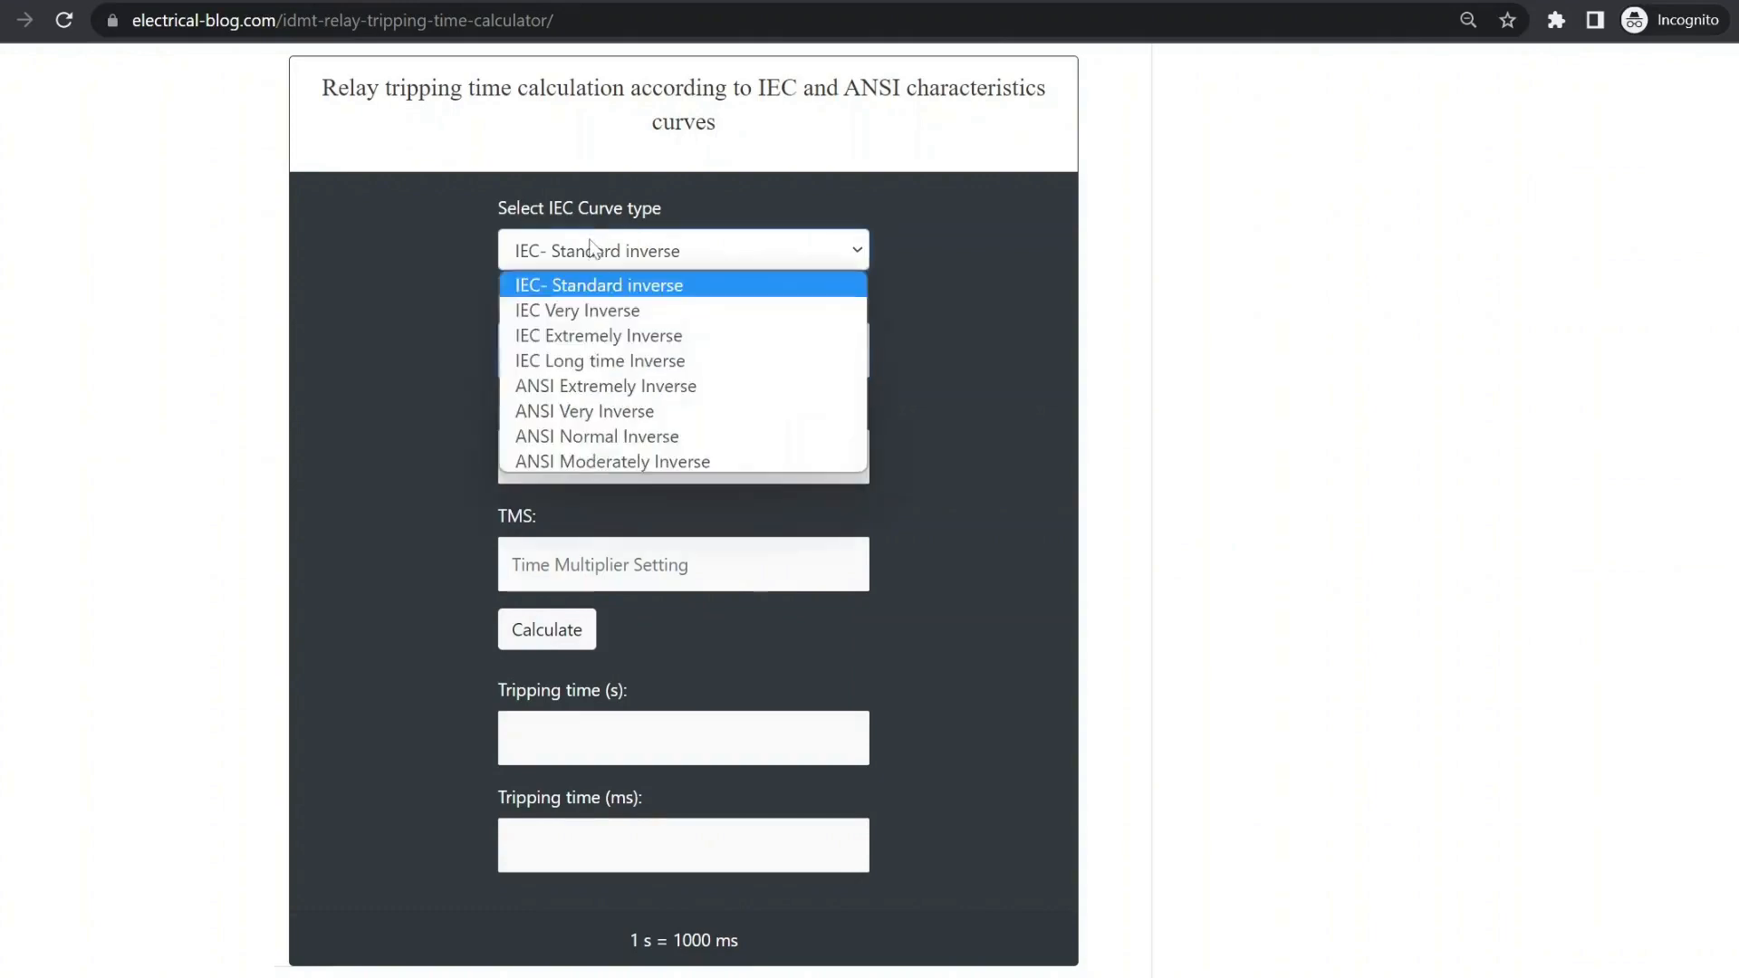
pyautogui.click(597, 436)
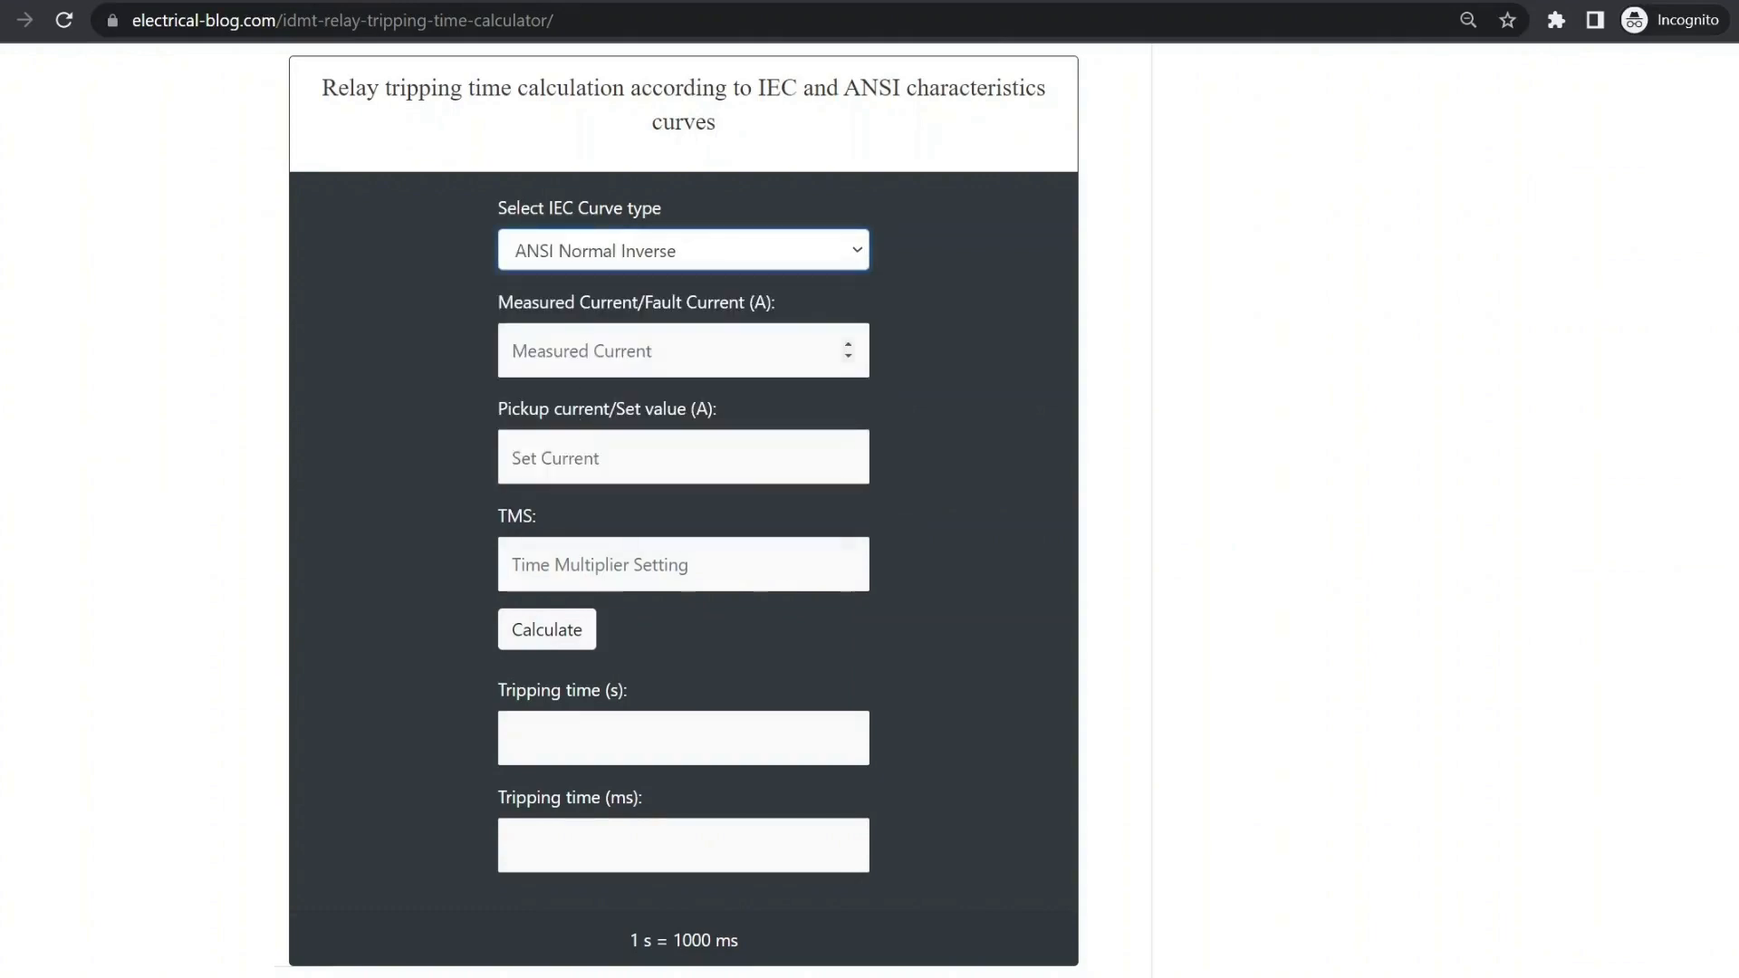
pyautogui.write('100')
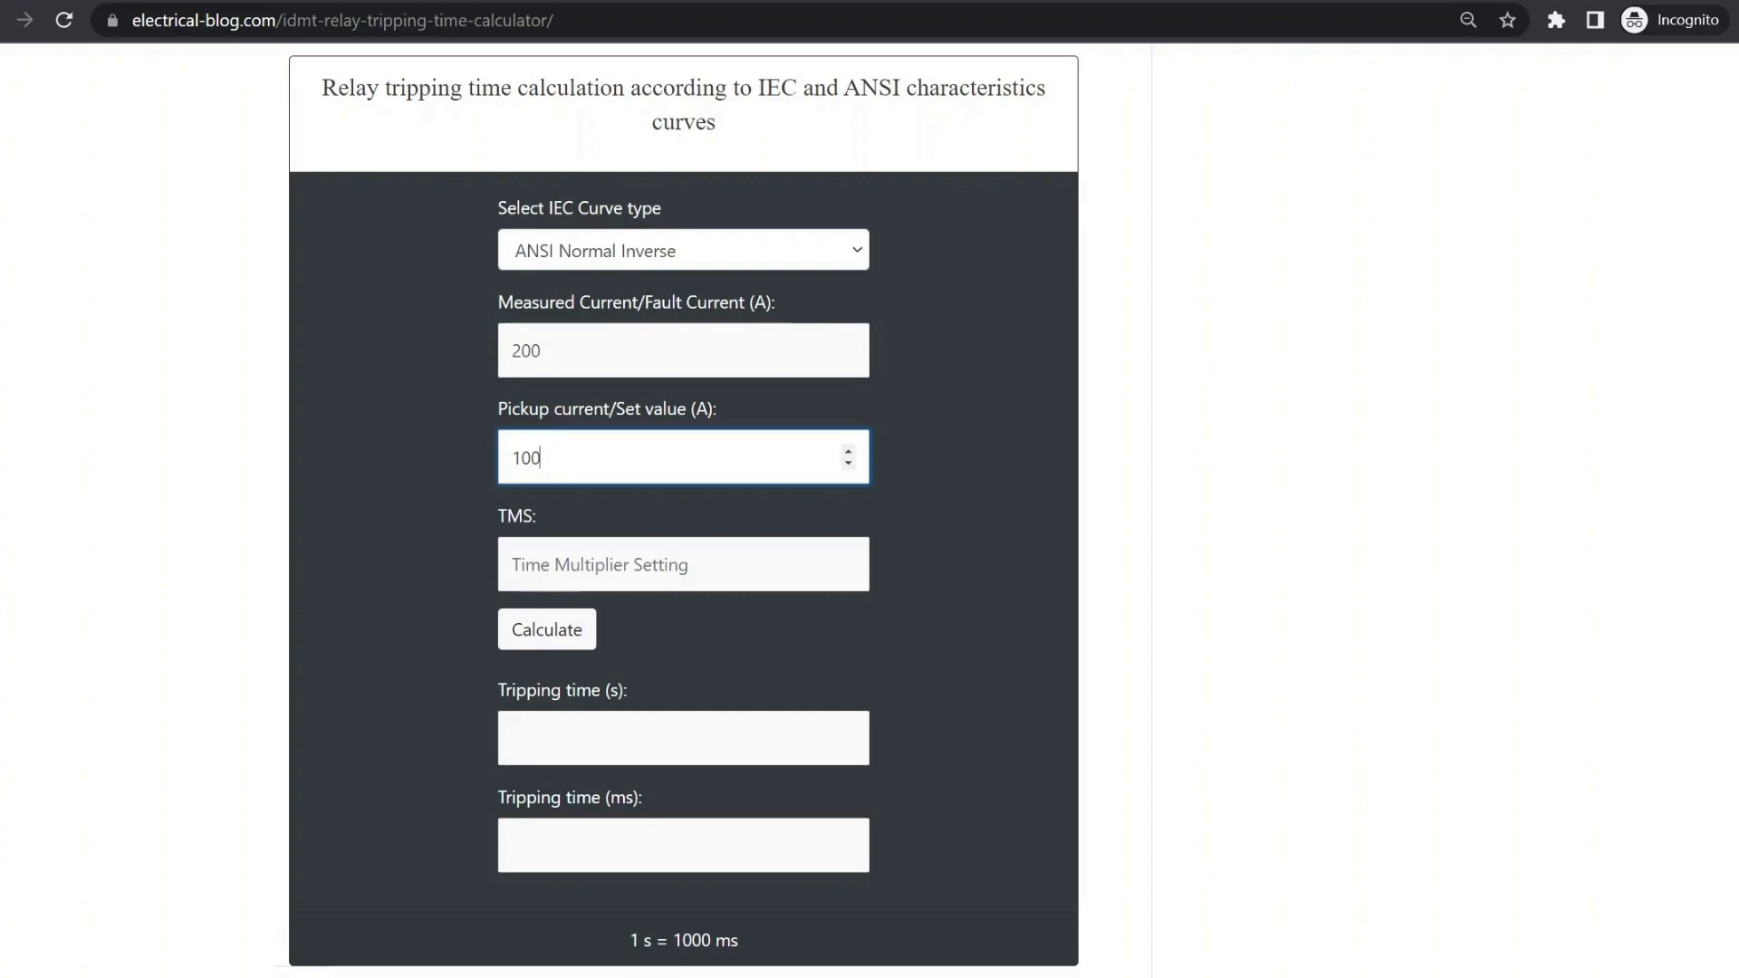
pyautogui.click(683, 564)
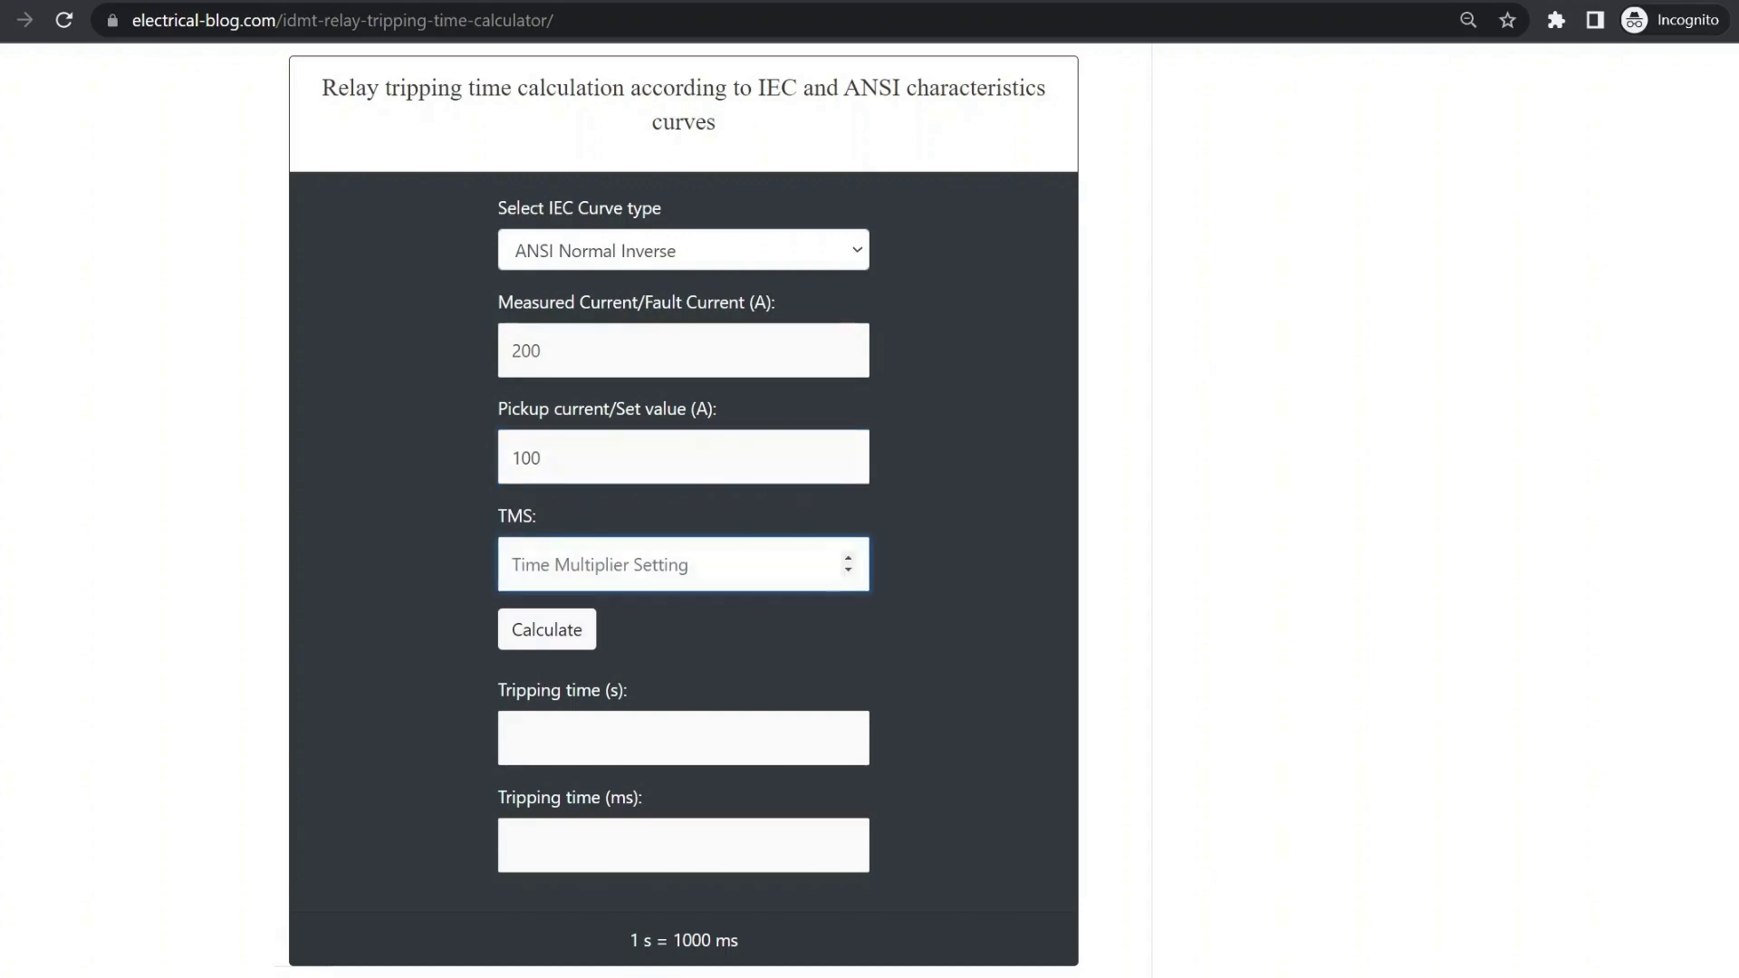
# Step: Calculate at TMS 1, then recalculate for ANSI Very Inverse, giving 7.028 s (7028 ms)
pyautogui.click(545, 629)
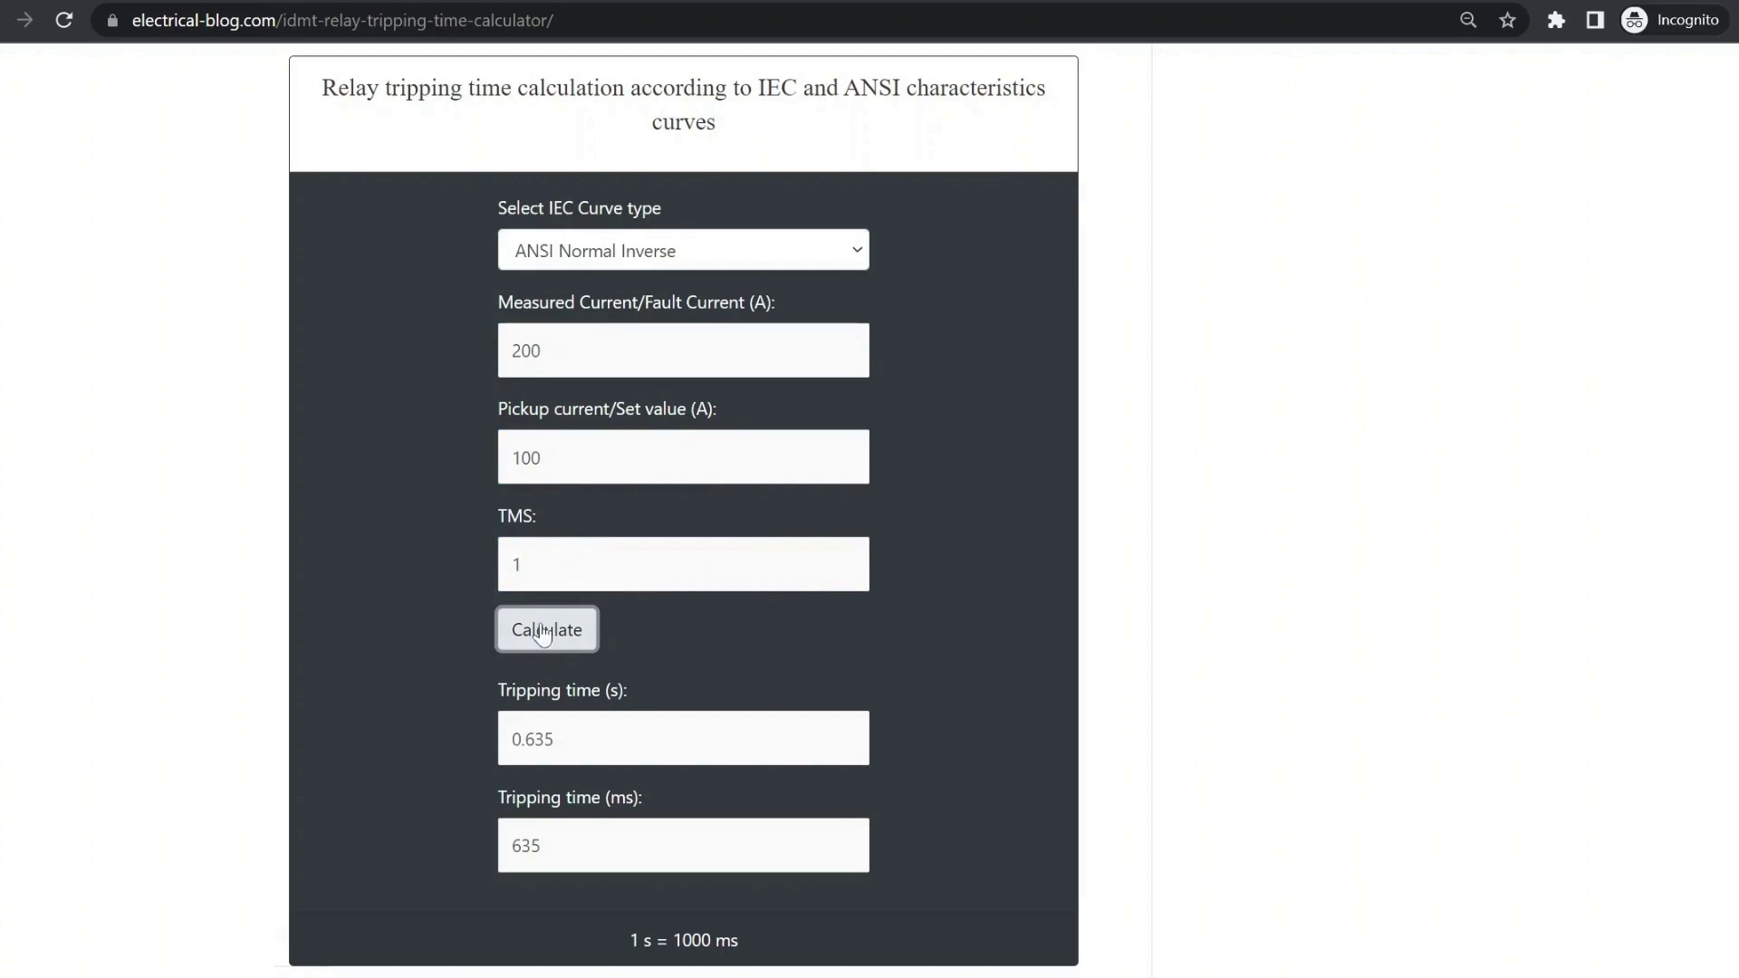
pyautogui.click(683, 250)
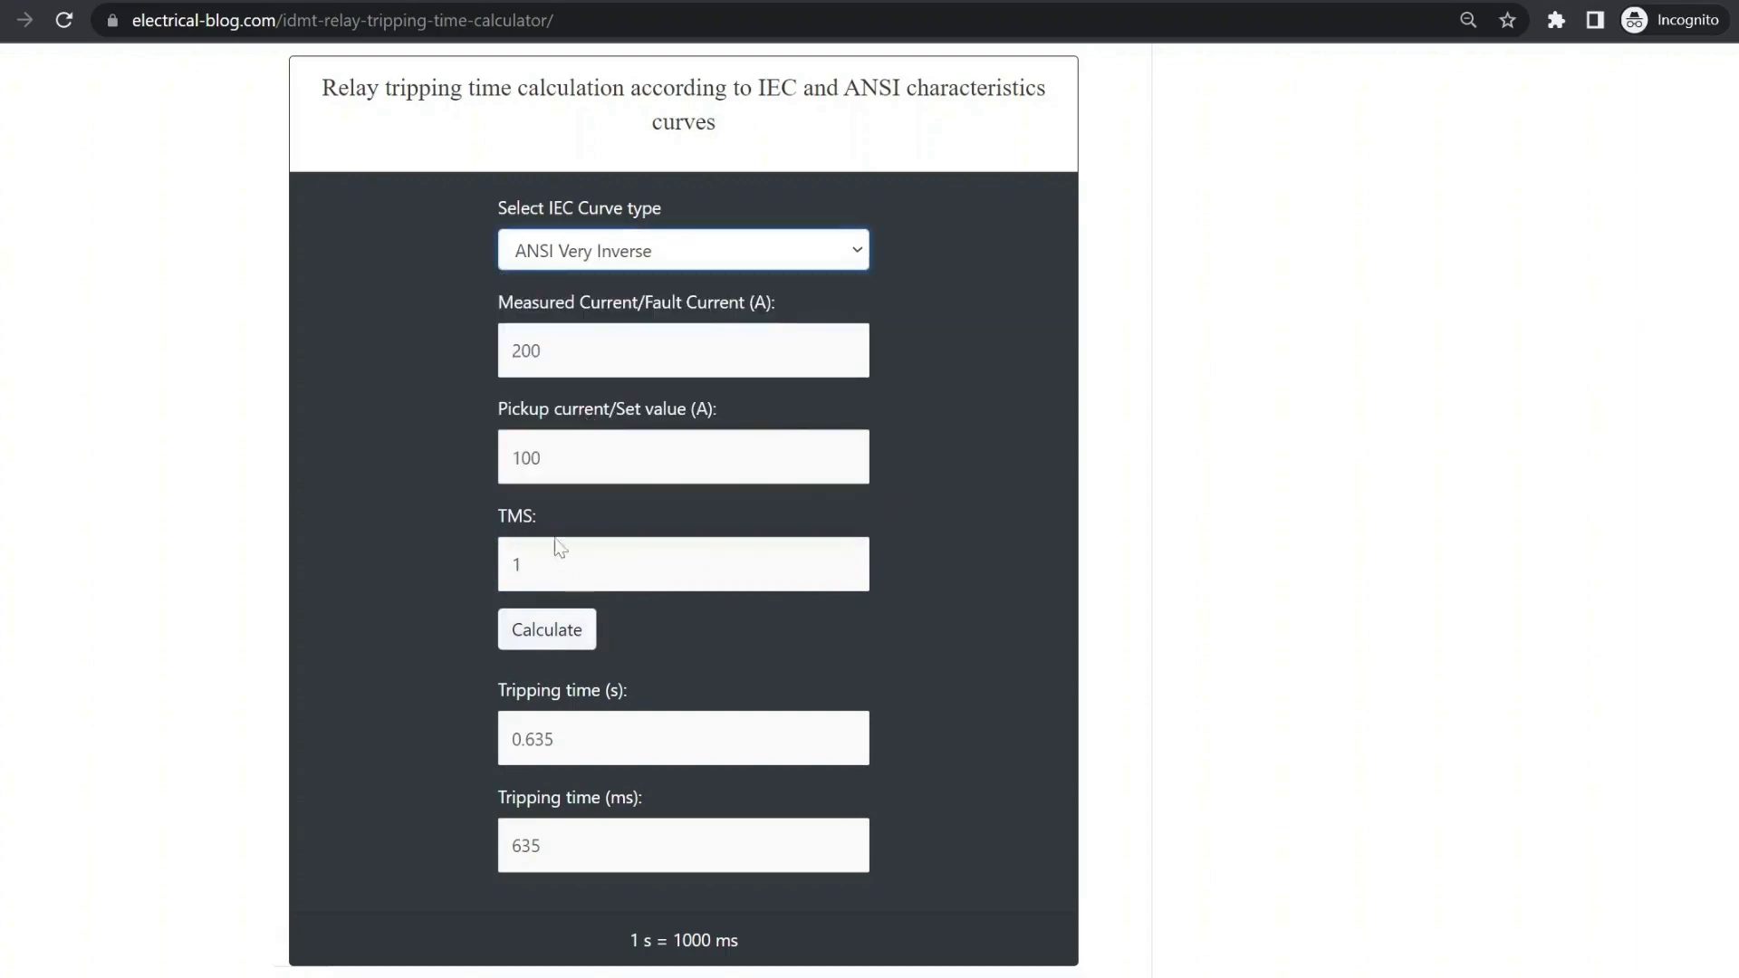
pyautogui.click(683, 250)
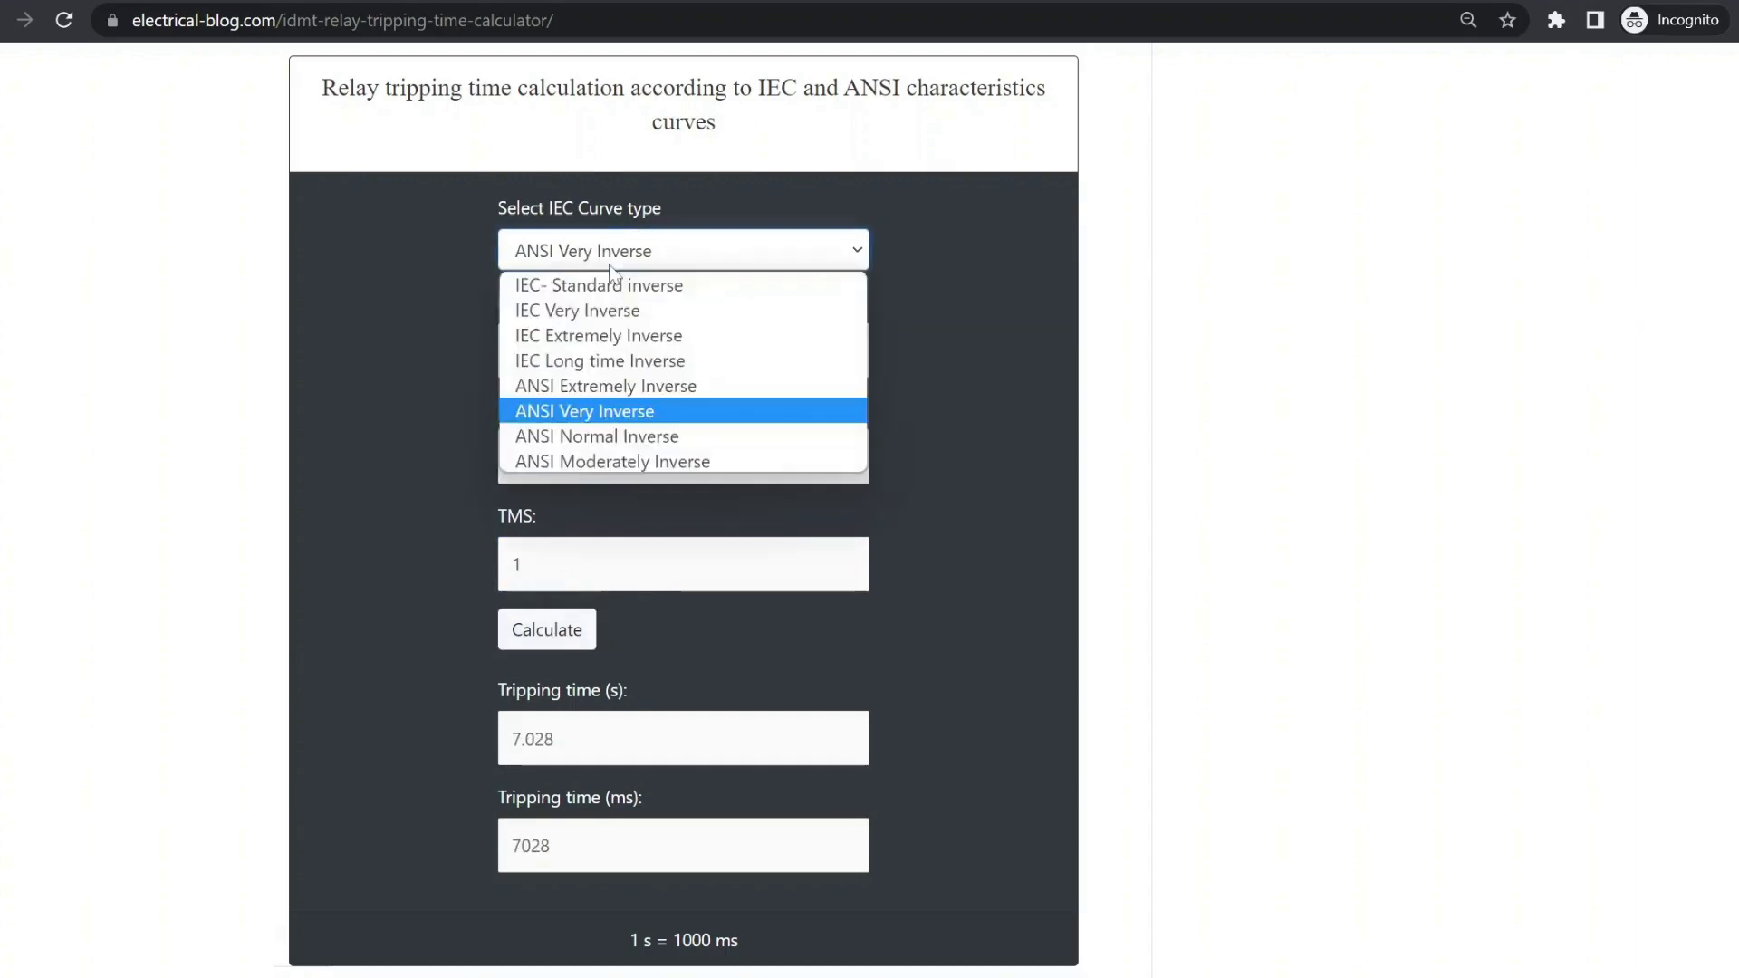